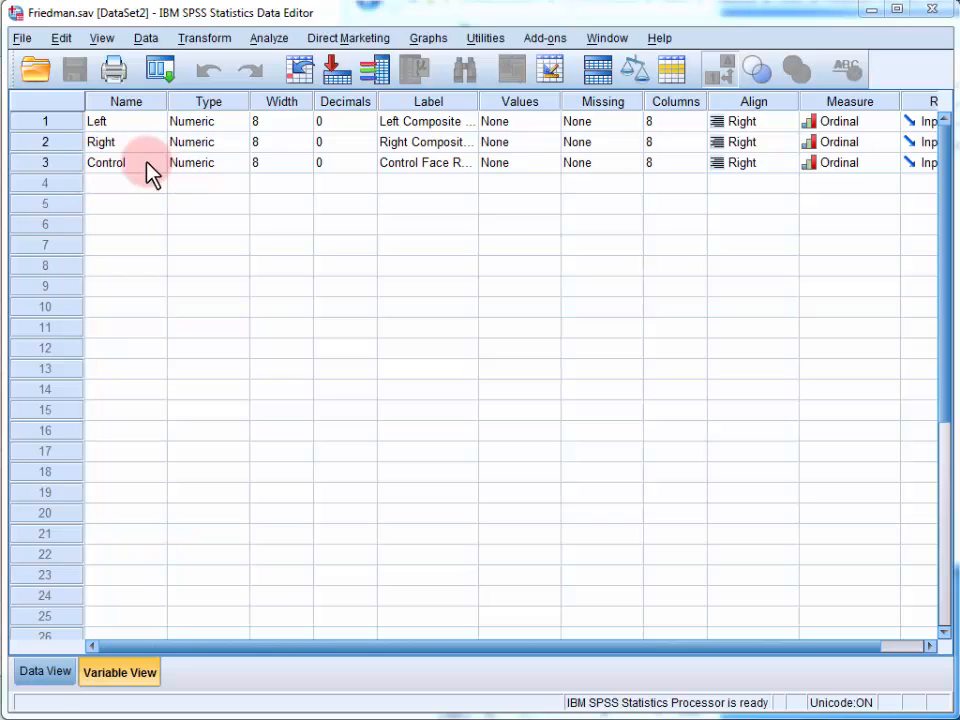
Step: Switch from Variable View to Data View to see the 21 cases of Left, Right and Control ratings
click(42, 672)
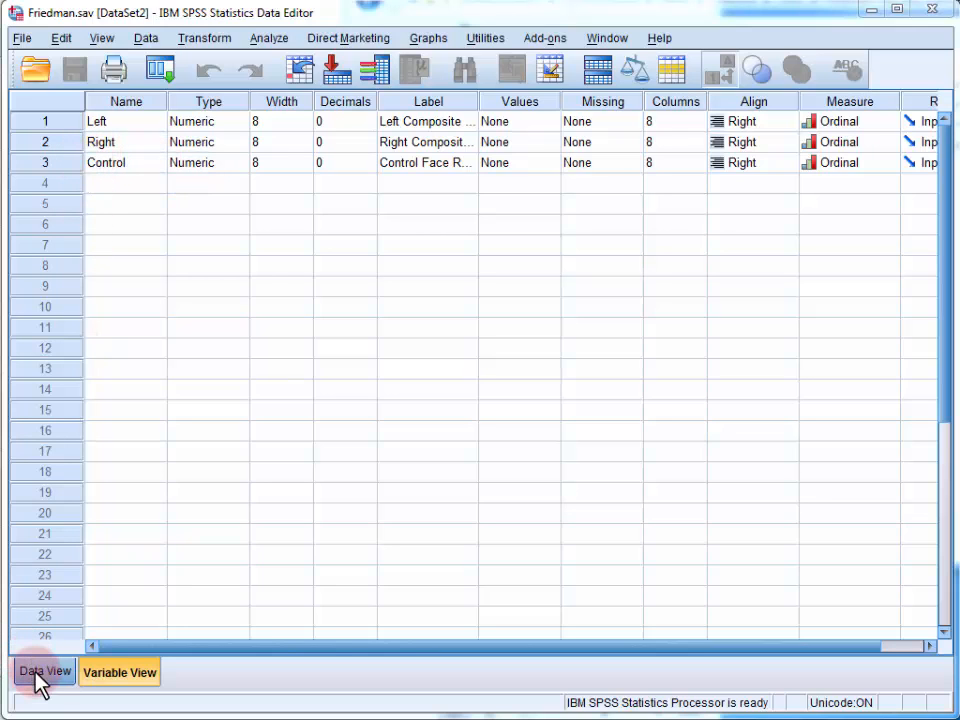
click(40, 672)
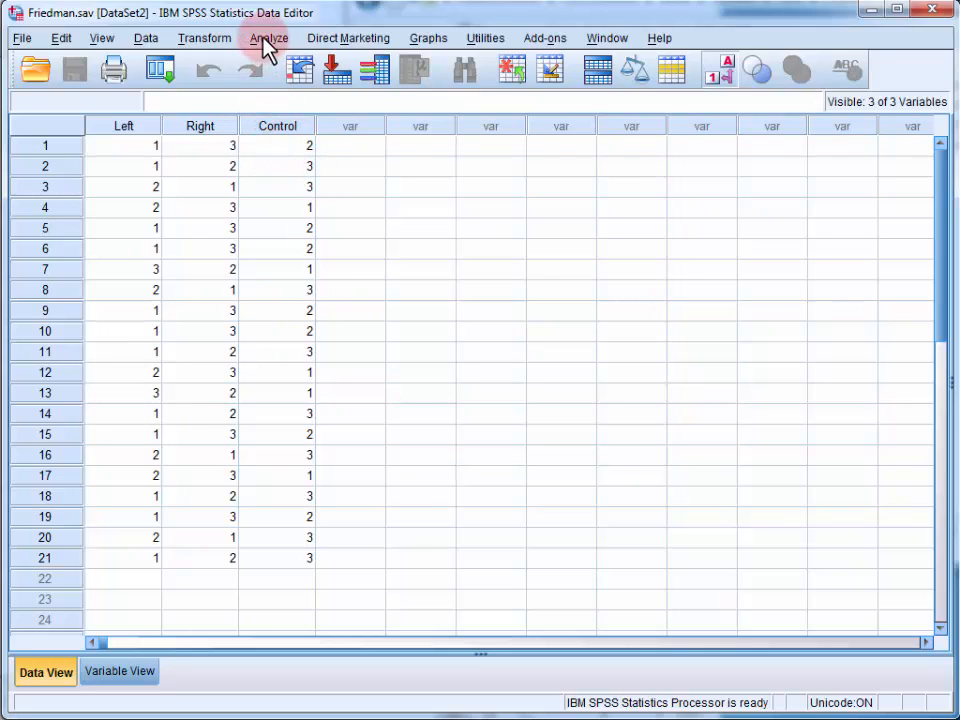
Step: Reach Tests for Several Related Samples via Analyze > Nonparametric Tests > Legacy Dialogs > K Related Samples
click(270, 38)
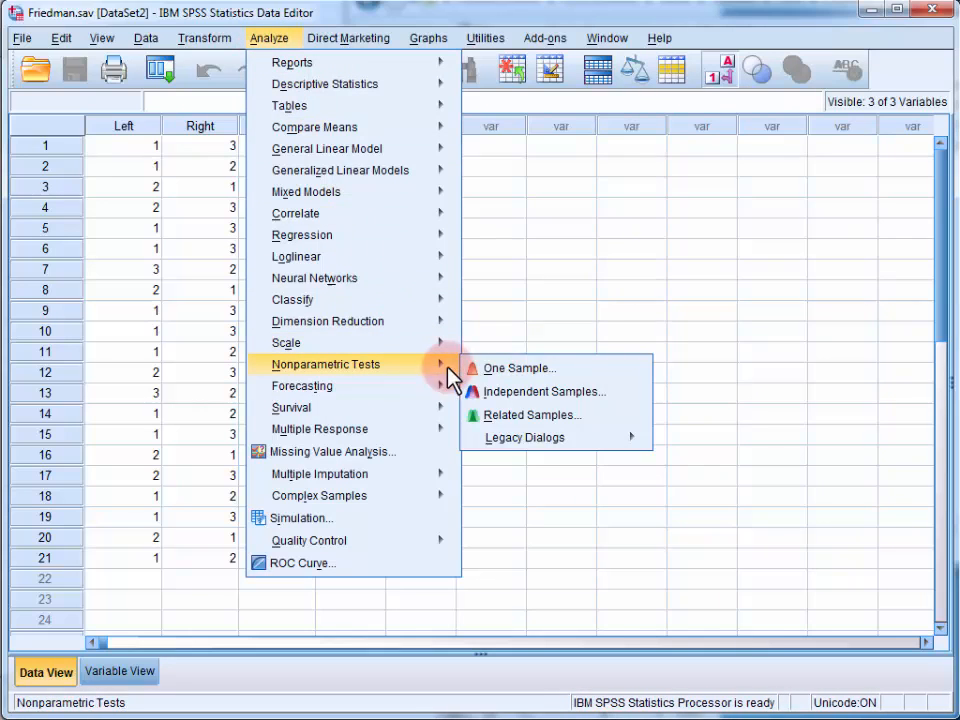
click(524, 436)
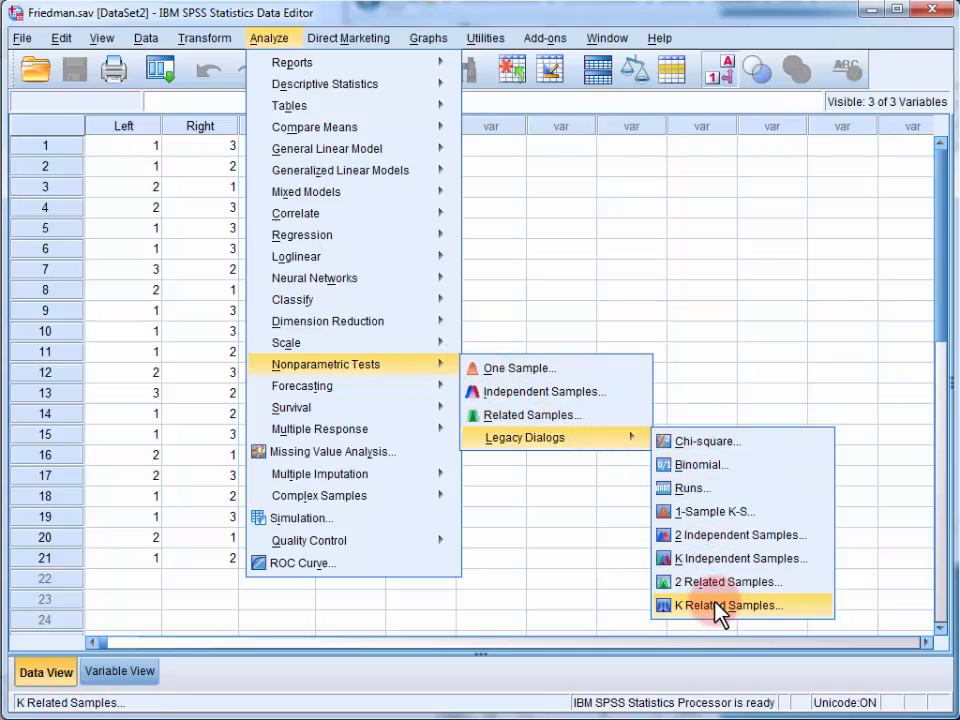
click(716, 604)
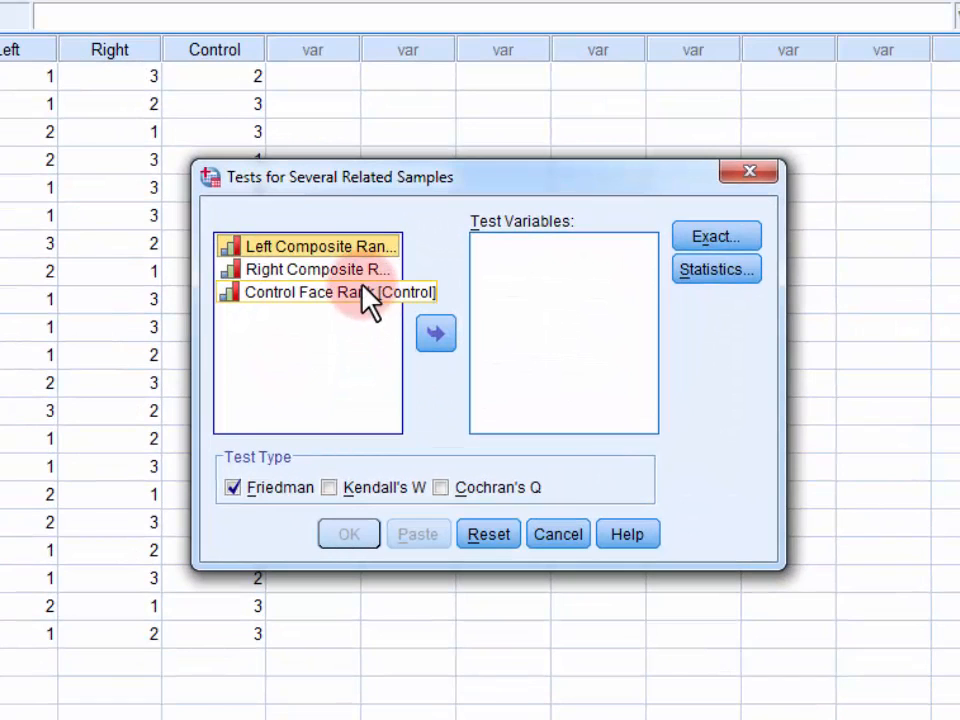
Step: Add Left, Right and Control as test variables and run Friedman: mean ranks 1.52/2.29/2.19, chi-square 7.238, p = .027
click(330, 292)
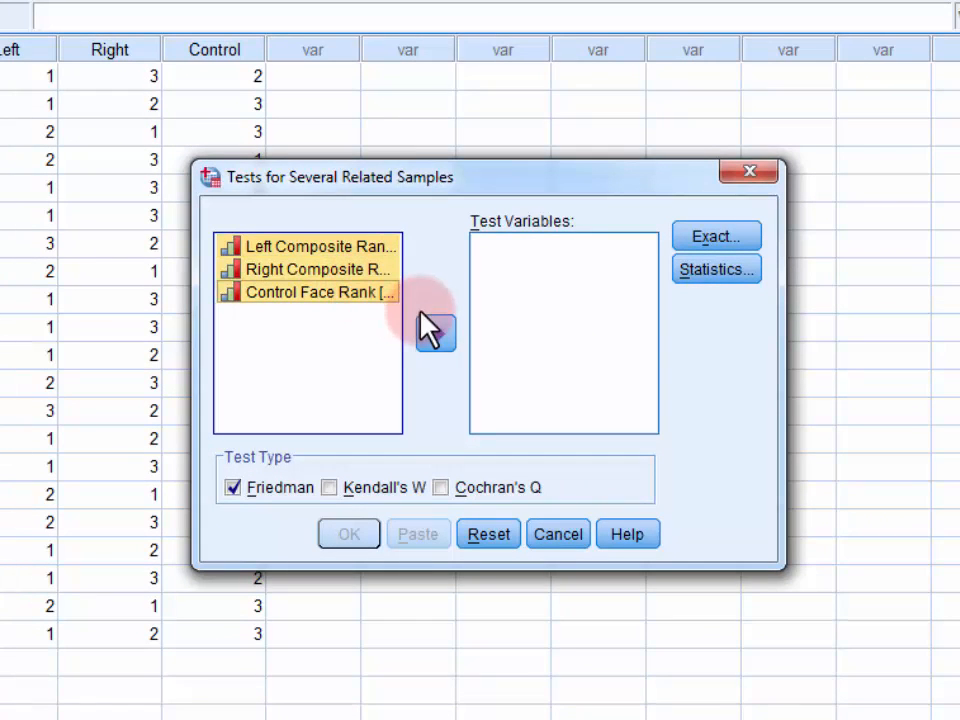
click(436, 332)
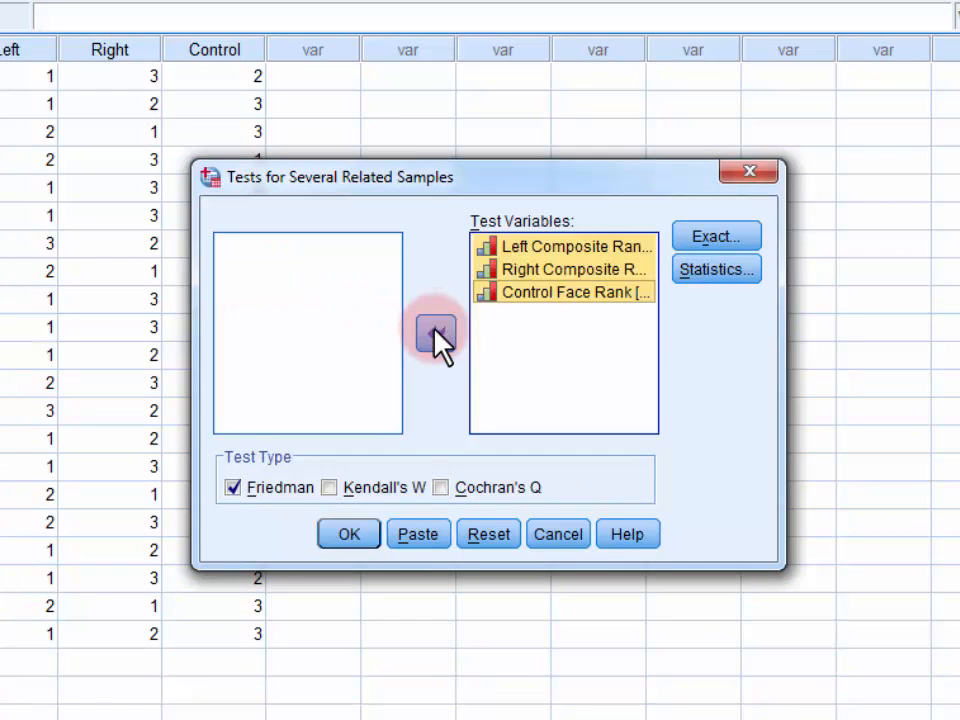
mouse_move(288, 462)
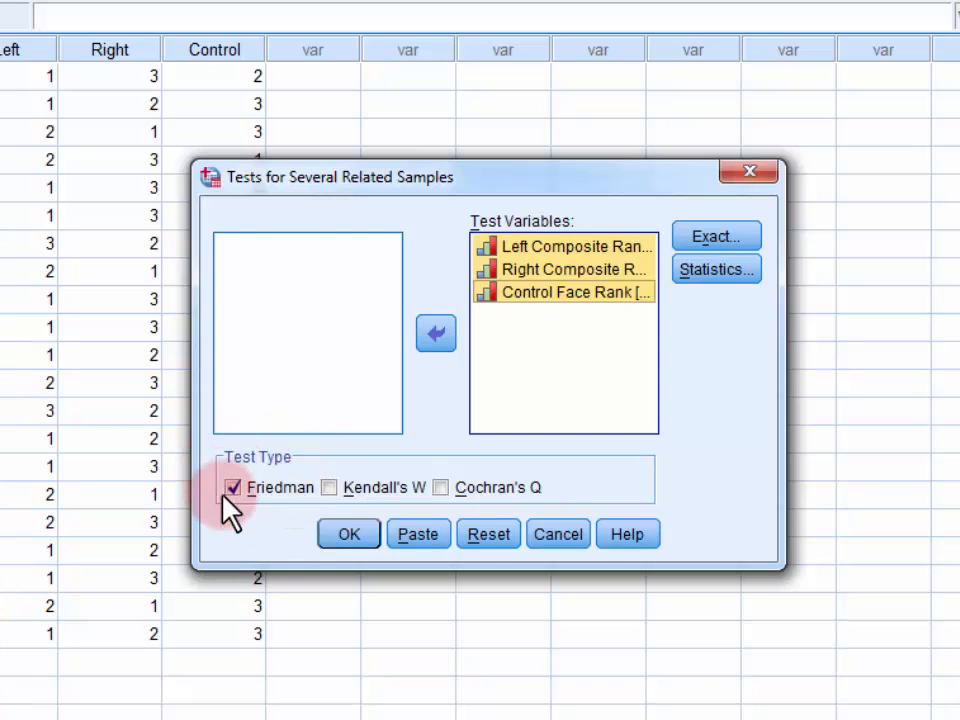
mouse_move(308, 536)
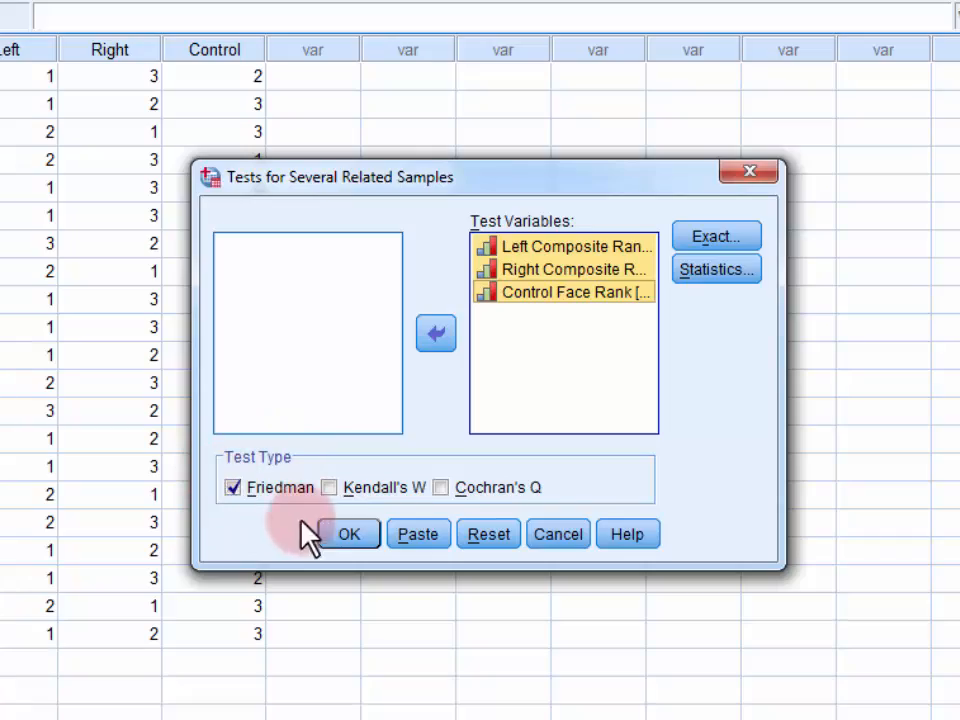
click(348, 534)
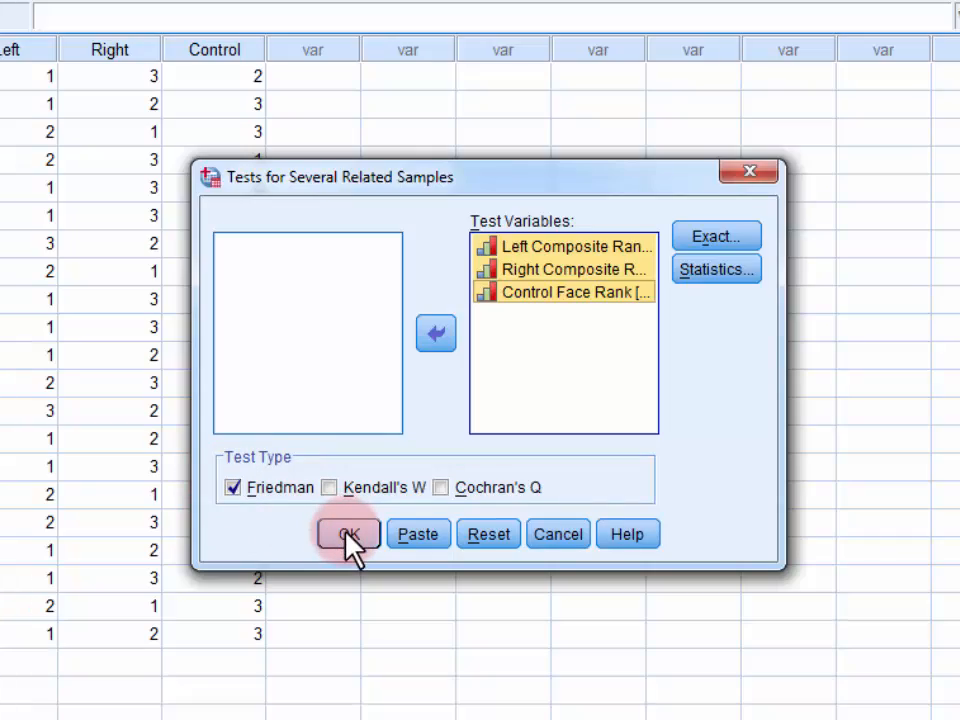
click(348, 532)
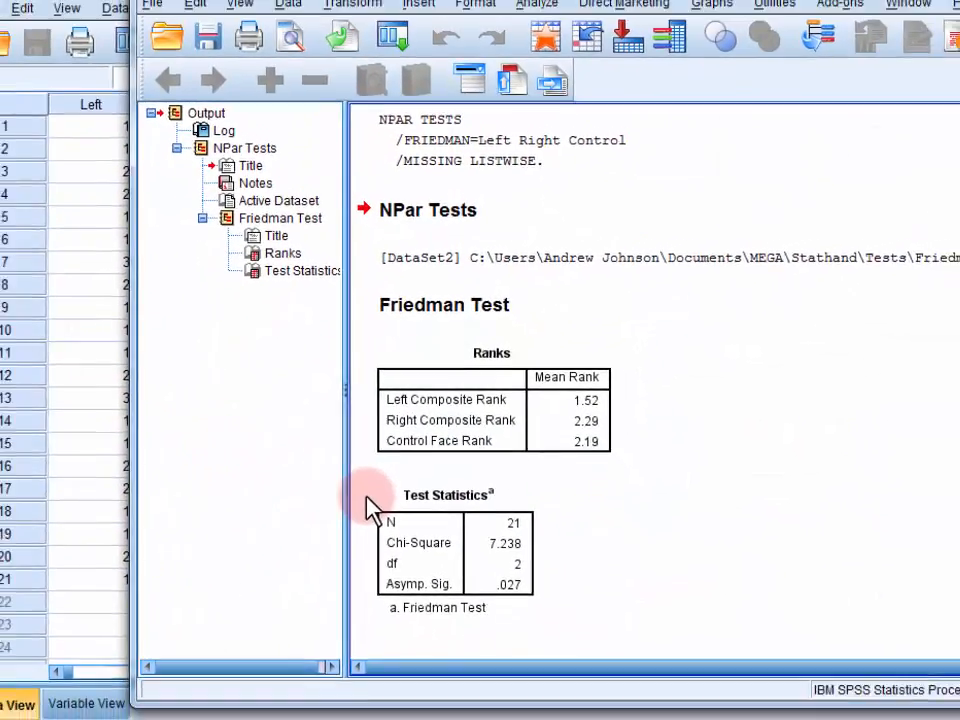